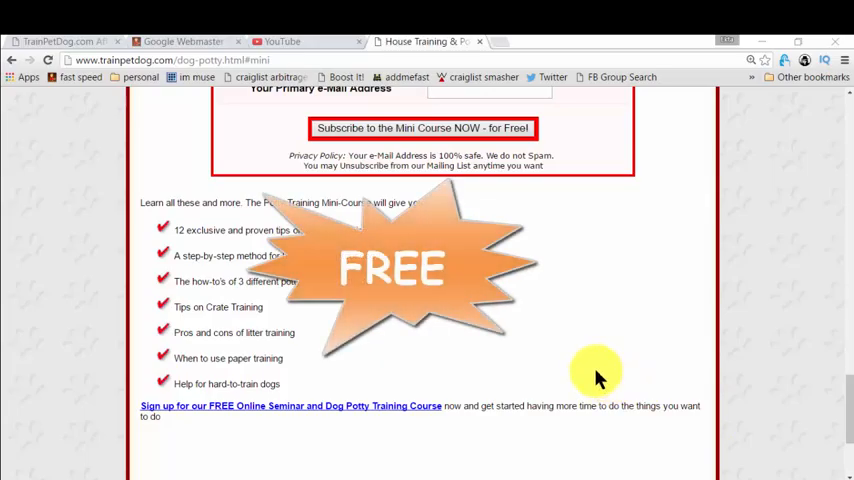
mouse_move(216, 230)
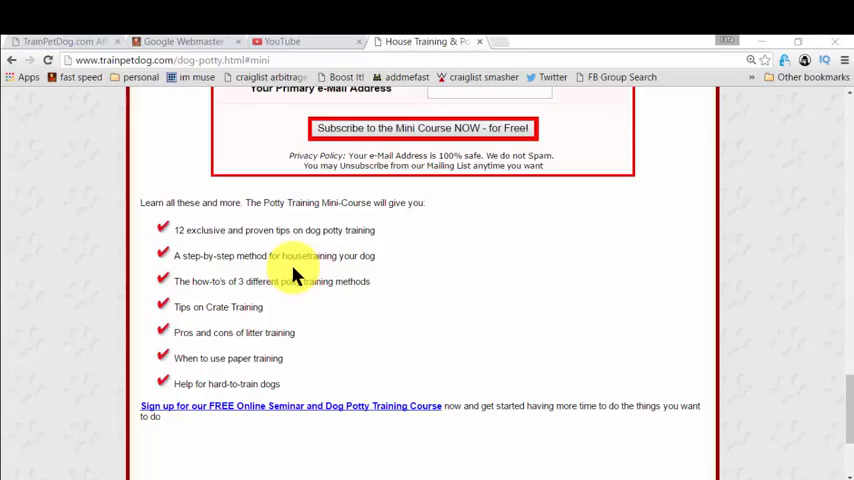
mouse_move(228, 284)
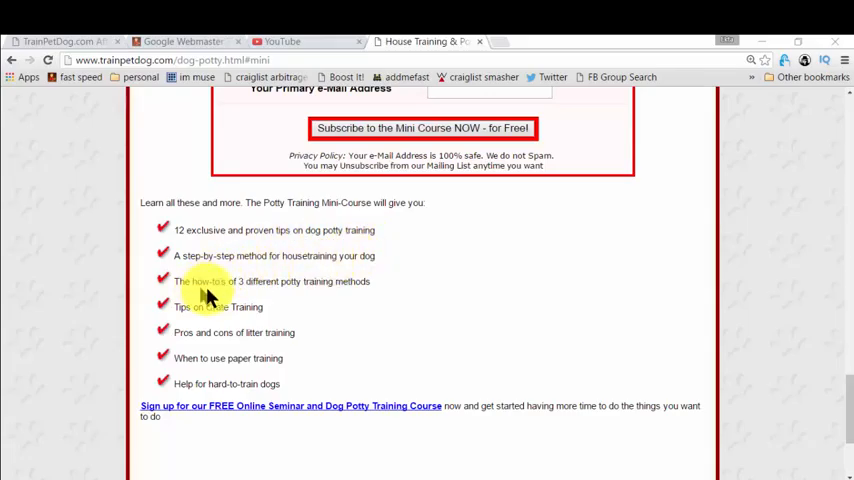
mouse_move(280, 304)
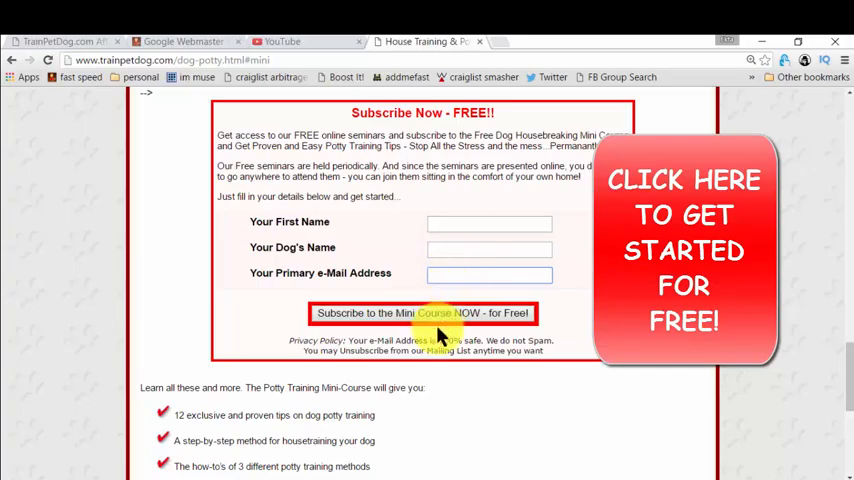
scroll("down", 3)
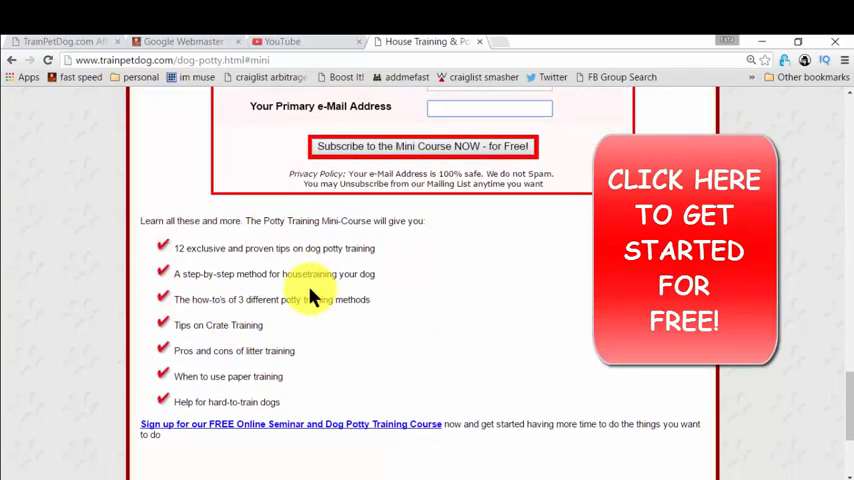
mouse_move(318, 332)
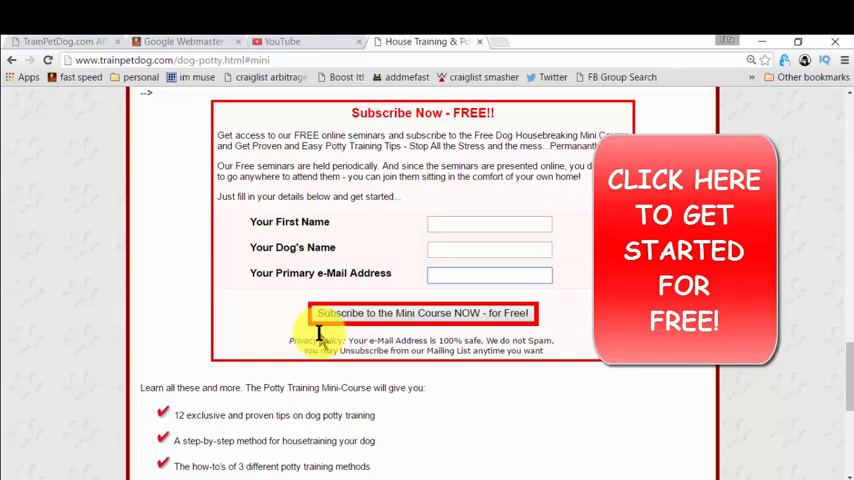
scroll("down", 3)
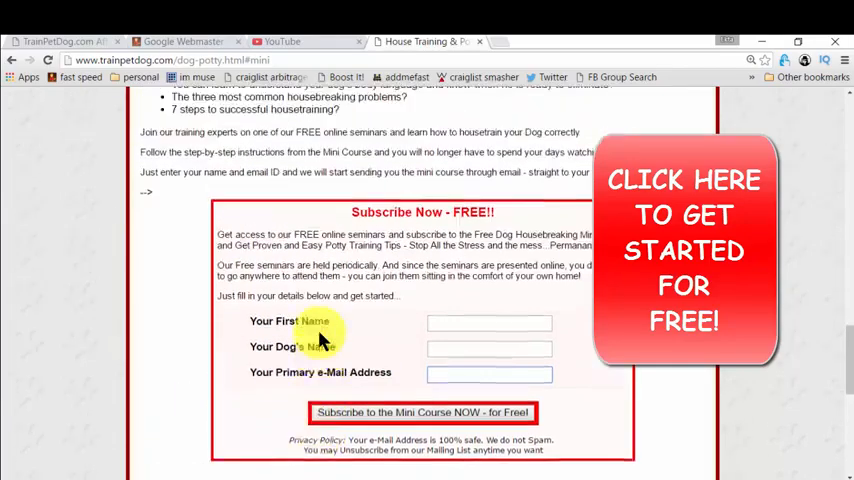